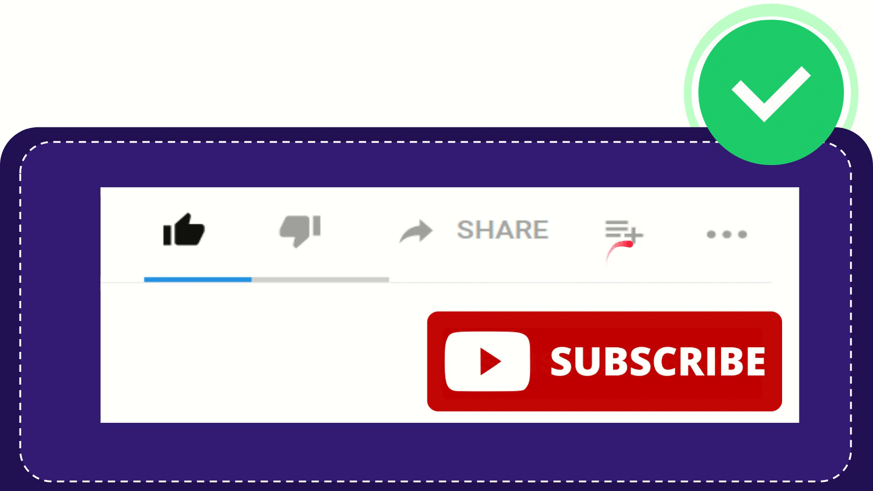
pyautogui.moveTo(720, 233)
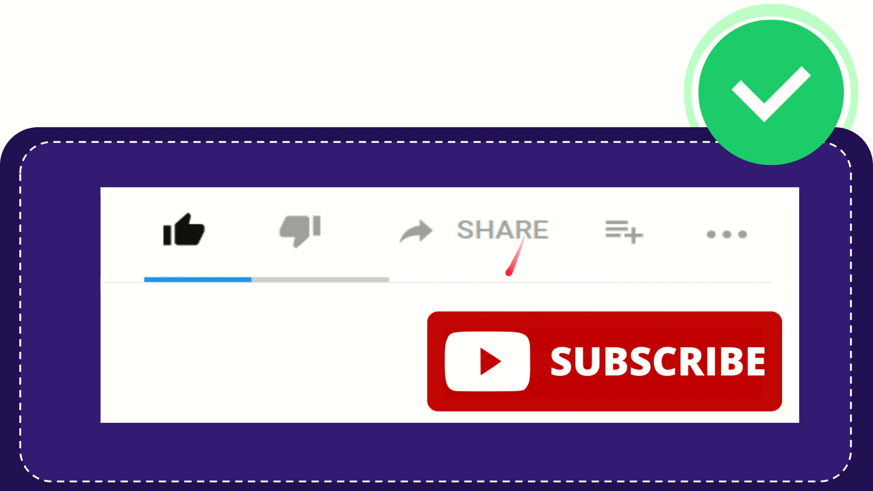
pyautogui.moveTo(505, 277)
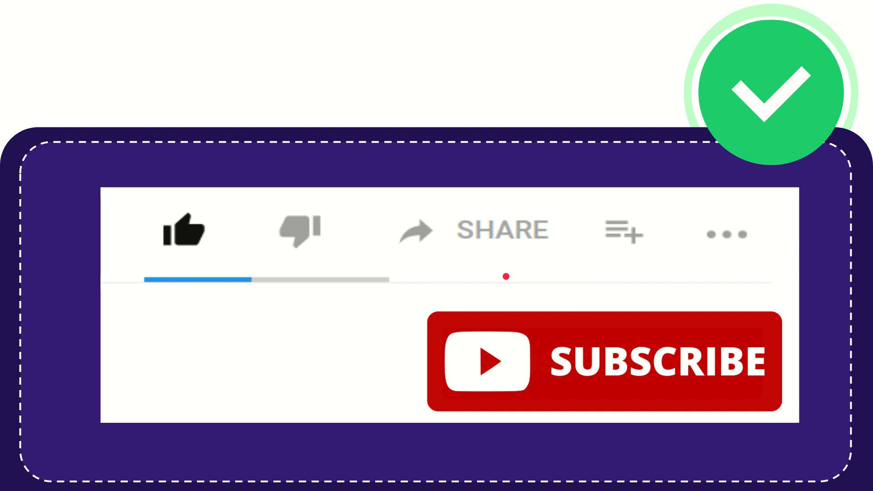